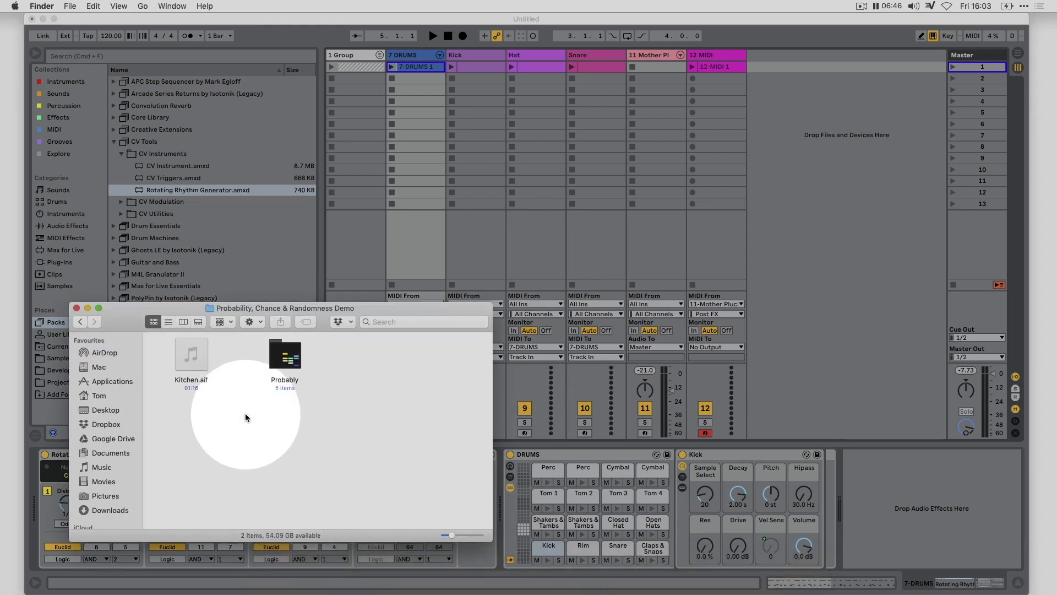
{"action": "mouse_move", "coordinate": [218, 399]}
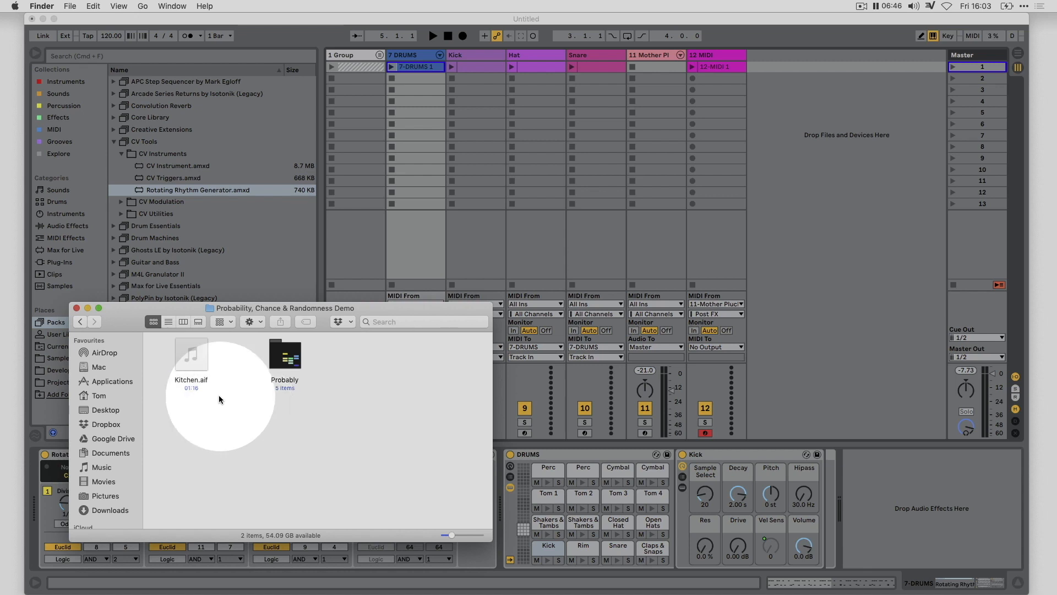
Preview Kitchen.aif in Finder's Quick Look, play it, then close the preview
{"action": "left_click", "coordinate": [191, 355]}
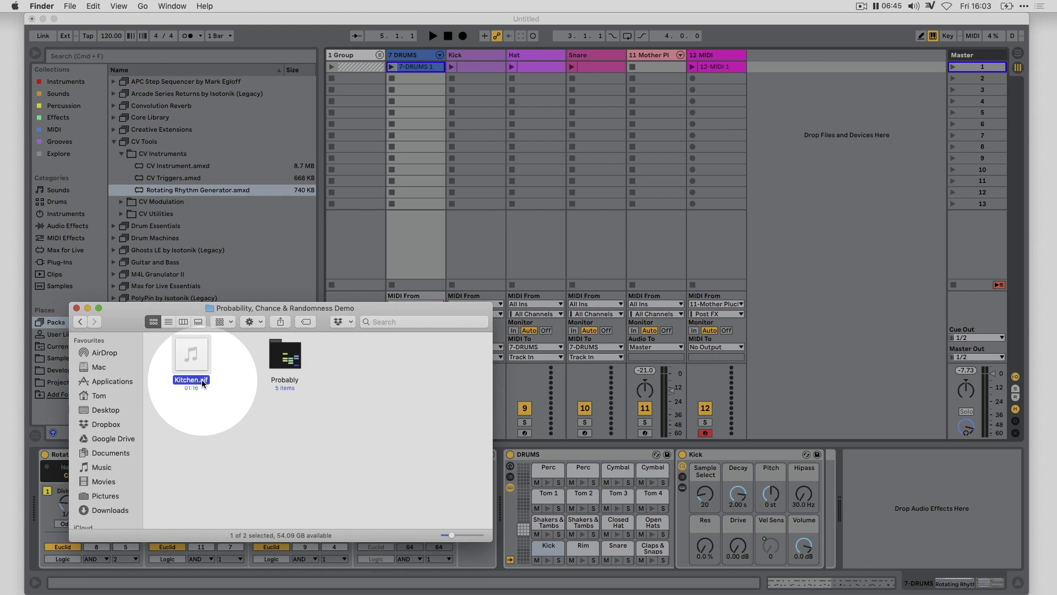
{"action": "left_click", "coordinate": [191, 354]}
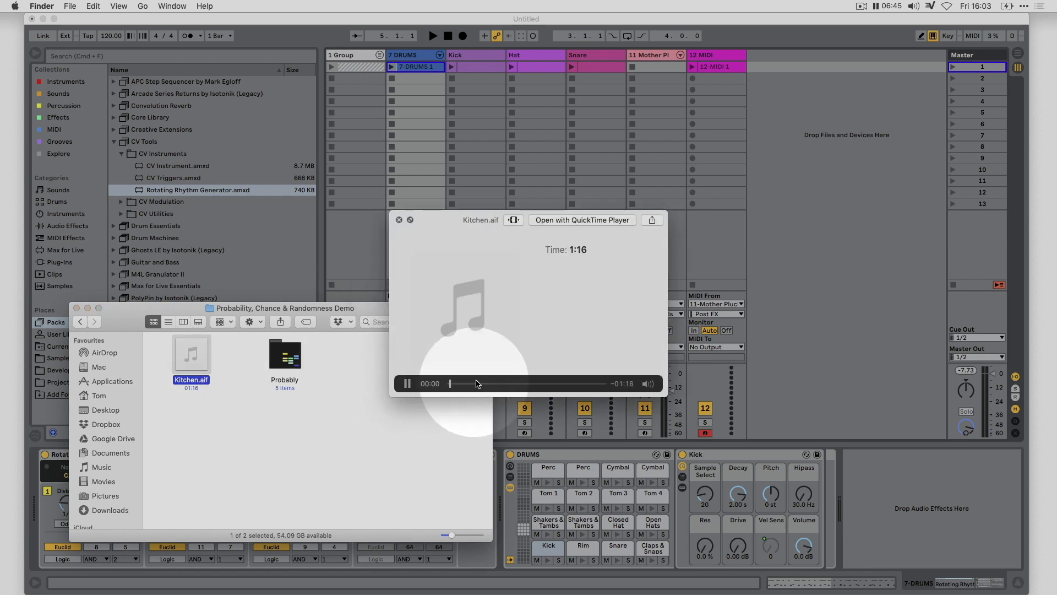
{"action": "left_click", "coordinate": [407, 383]}
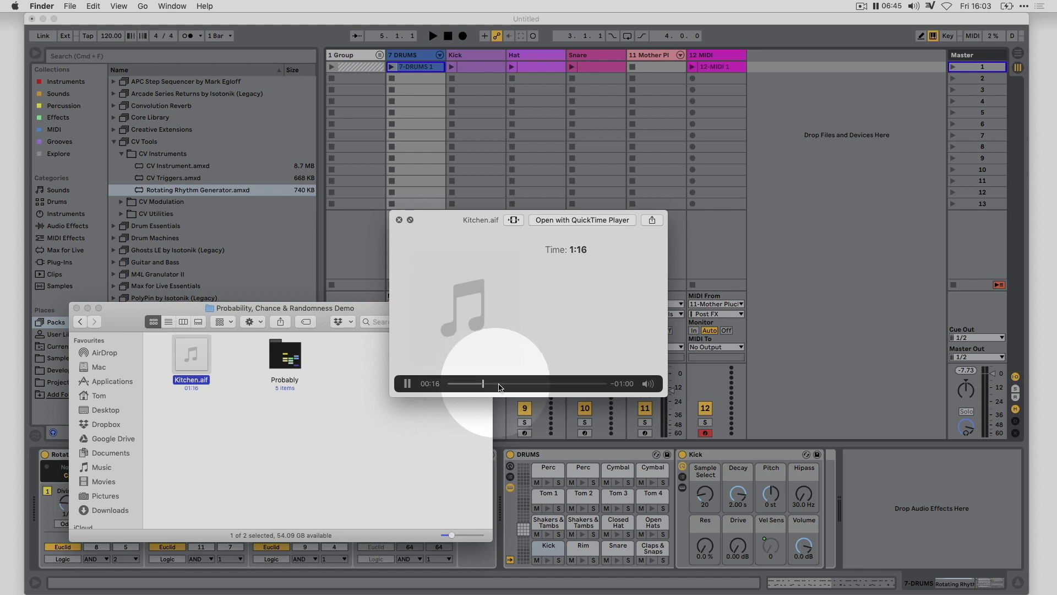
{"action": "left_click", "coordinate": [407, 383]}
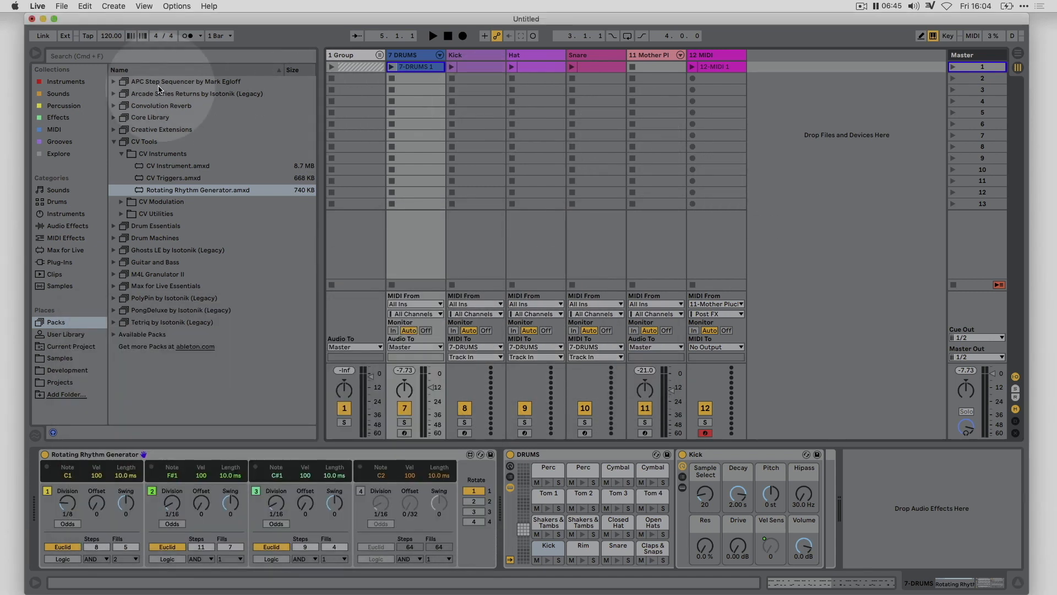
Load Kitchen into a Simpler track, switch Simpler to Slice mode, and show MIDI Effects
{"action": "left_click", "coordinate": [66, 81]}
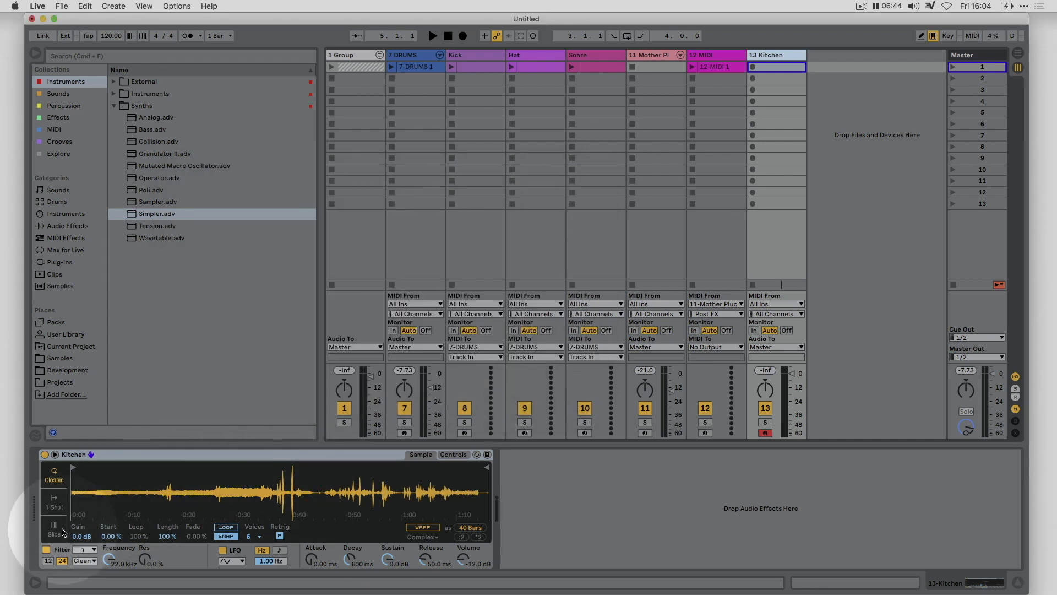
{"action": "left_click", "coordinate": [53, 529]}
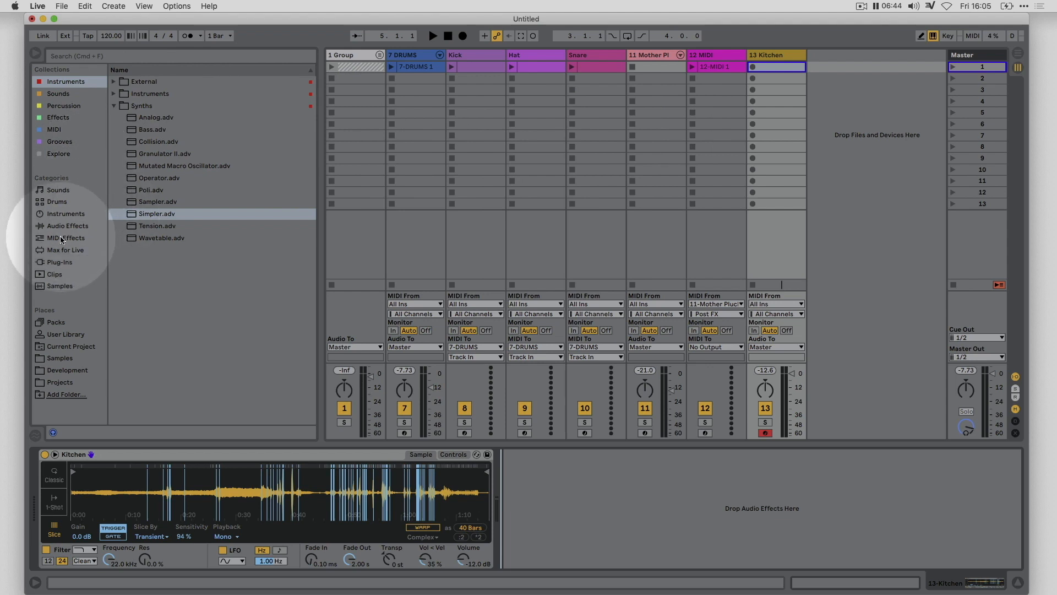
{"action": "left_click", "coordinate": [66, 237]}
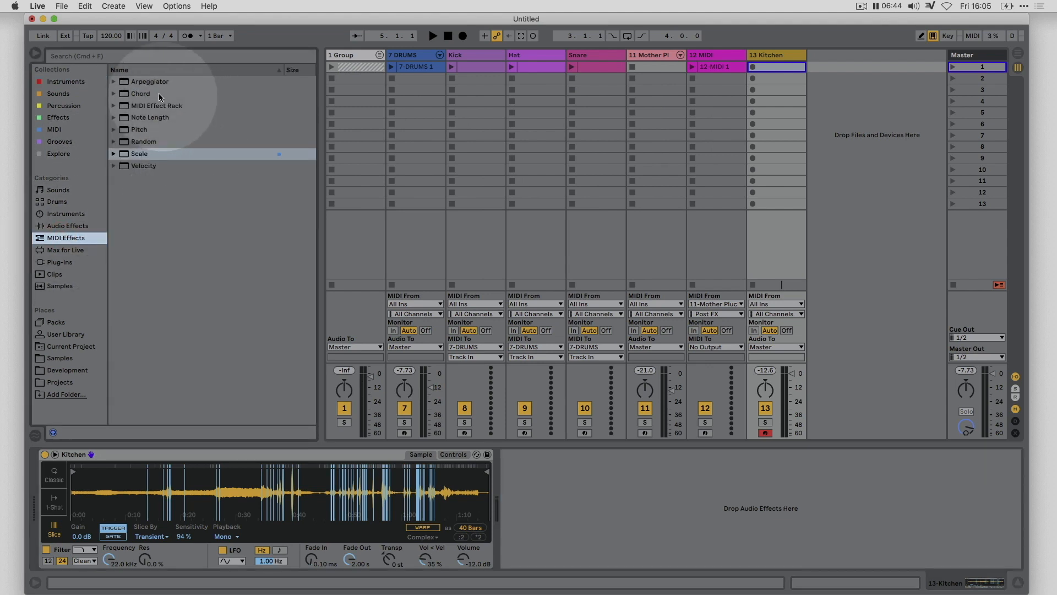
Add the Arpeggiator from MIDI Effects ahead of the Kitchen Simpler
{"action": "left_click", "coordinate": [149, 81]}
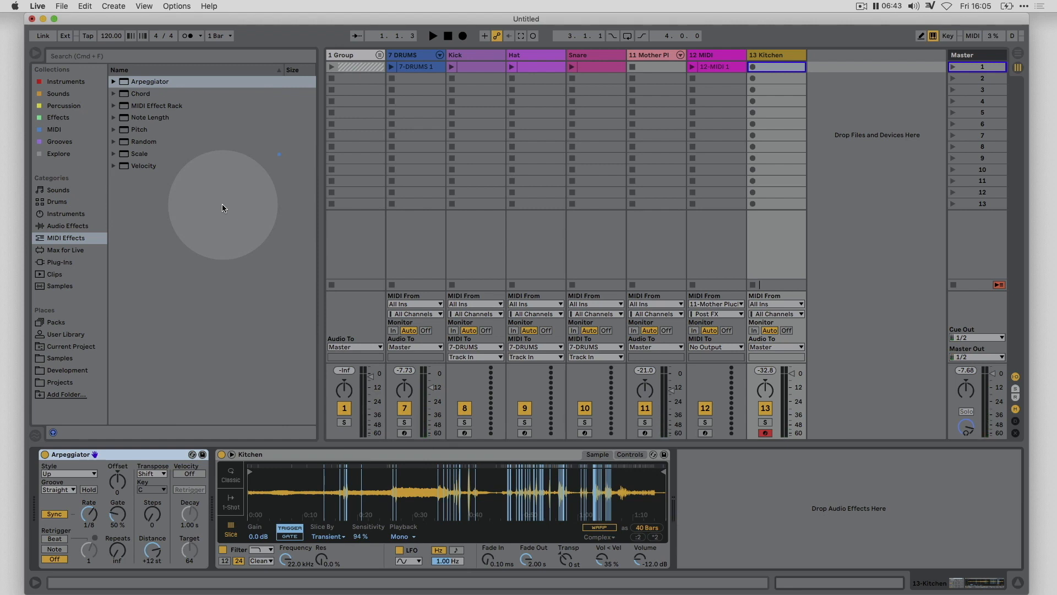
{"action": "mouse_move", "coordinate": [694, 148]}
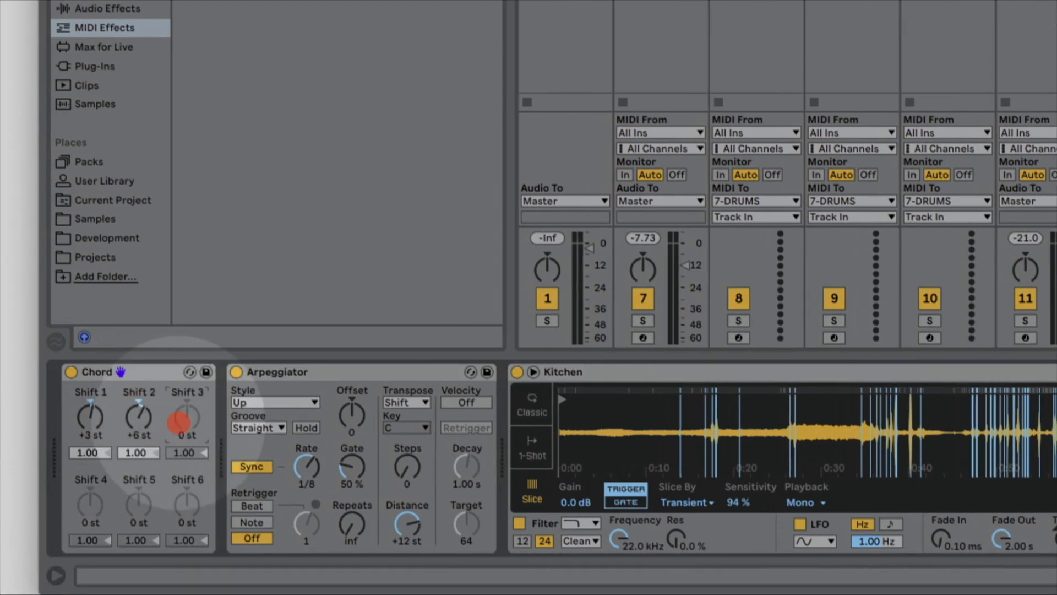
Set Chord Shift 3 to +11 st and the Arpeggiator Style to Random
{"action": "left_click_drag", "start_coordinate": [186, 418], "coordinate": [190, 432]}
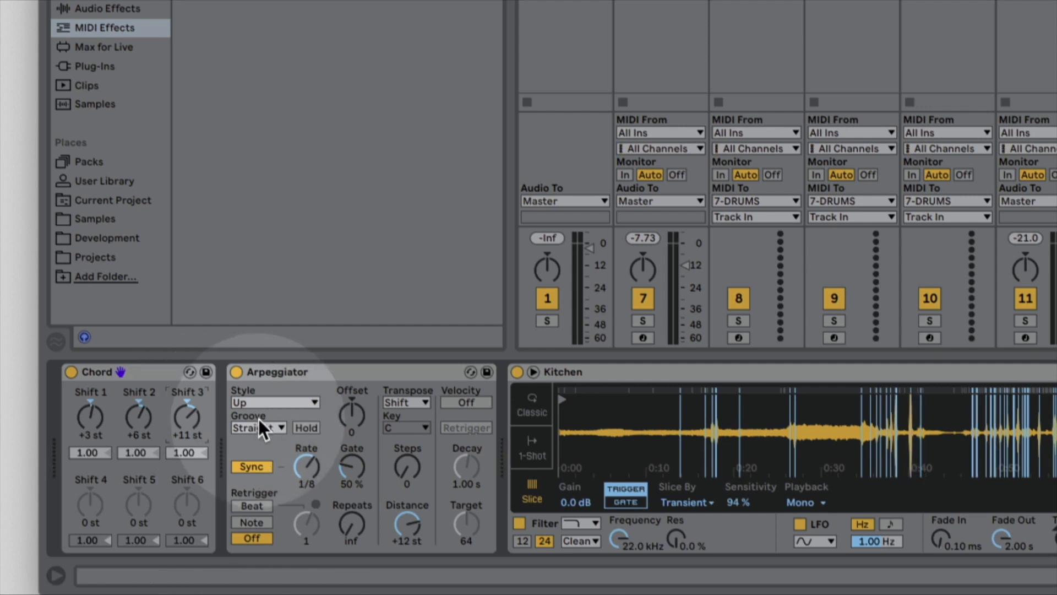
{"action": "left_click", "coordinate": [275, 401]}
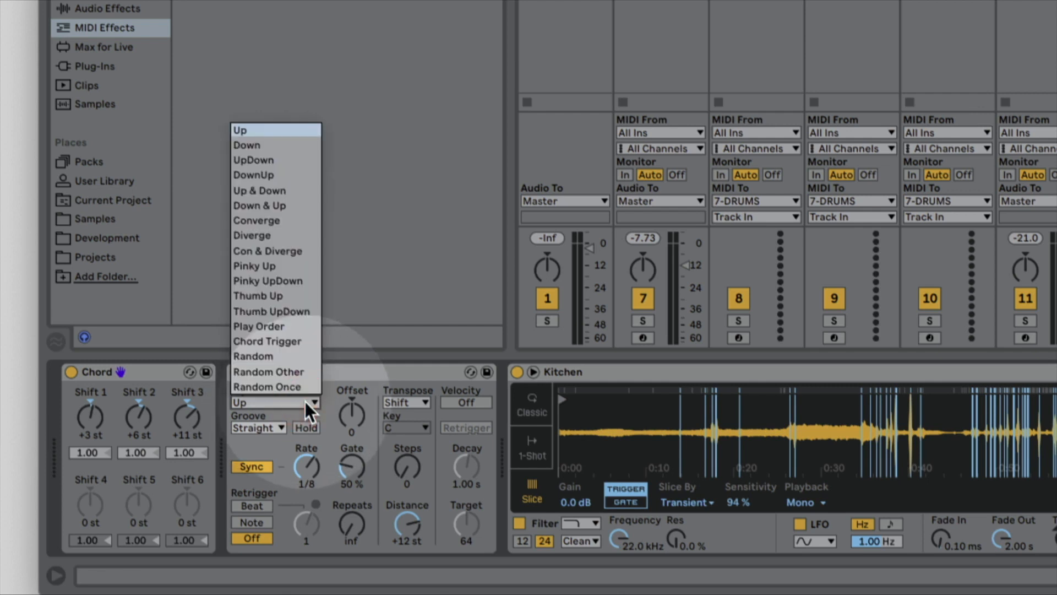
{"action": "mouse_move", "coordinate": [270, 372]}
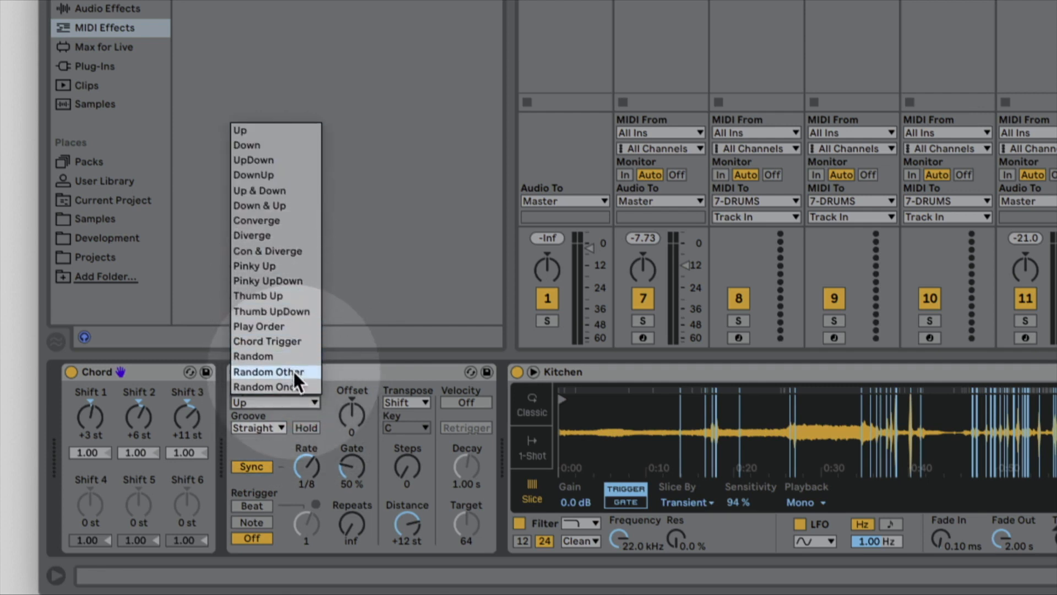
{"action": "left_click", "coordinate": [253, 356]}
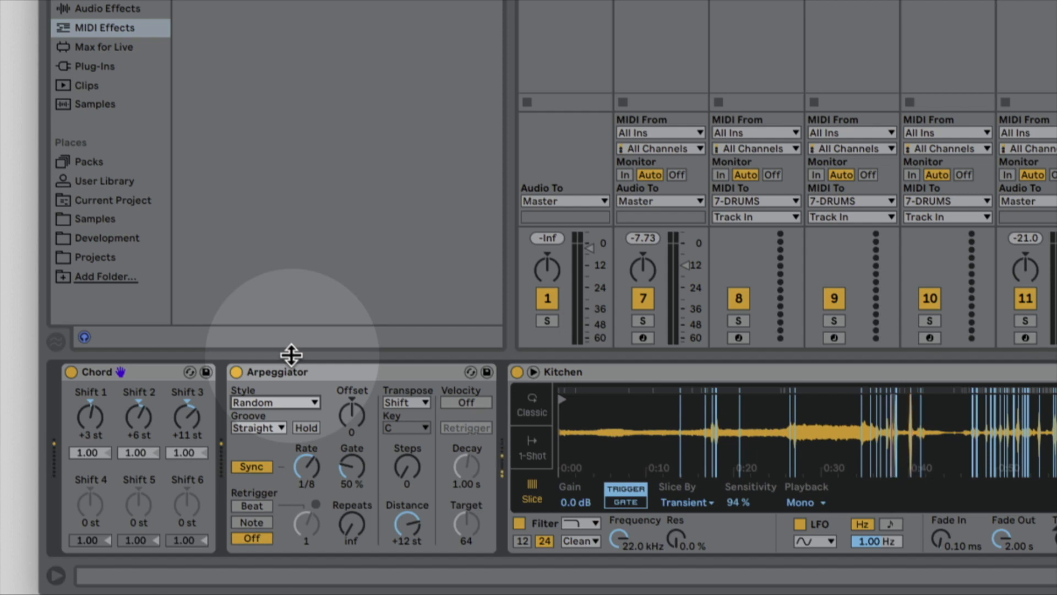
{"action": "mouse_move", "coordinate": [177, 405]}
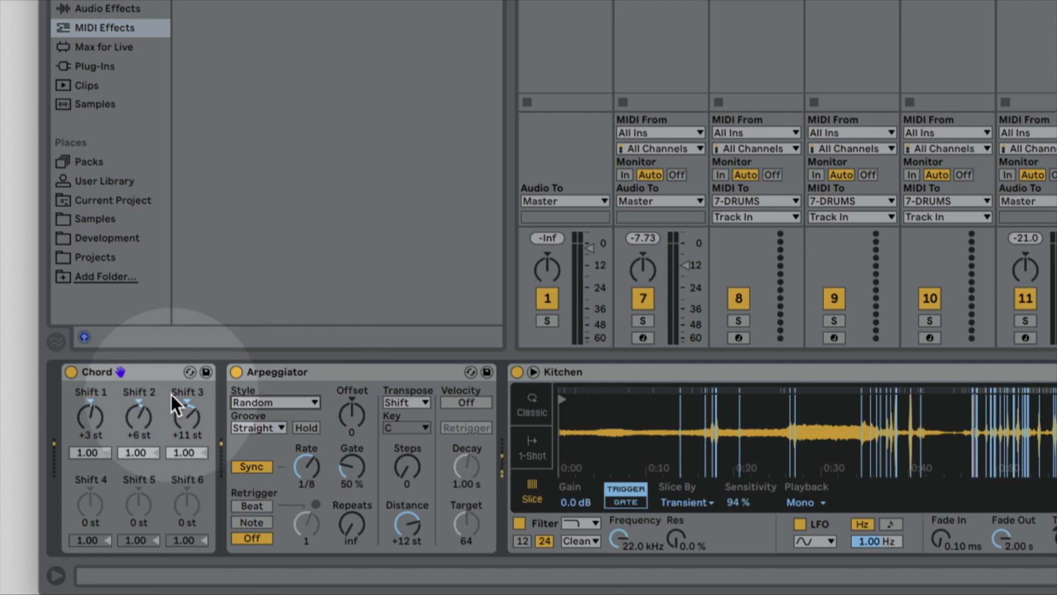
{"action": "left_click_drag", "start_coordinate": [306, 465], "coordinate": [311, 458]}
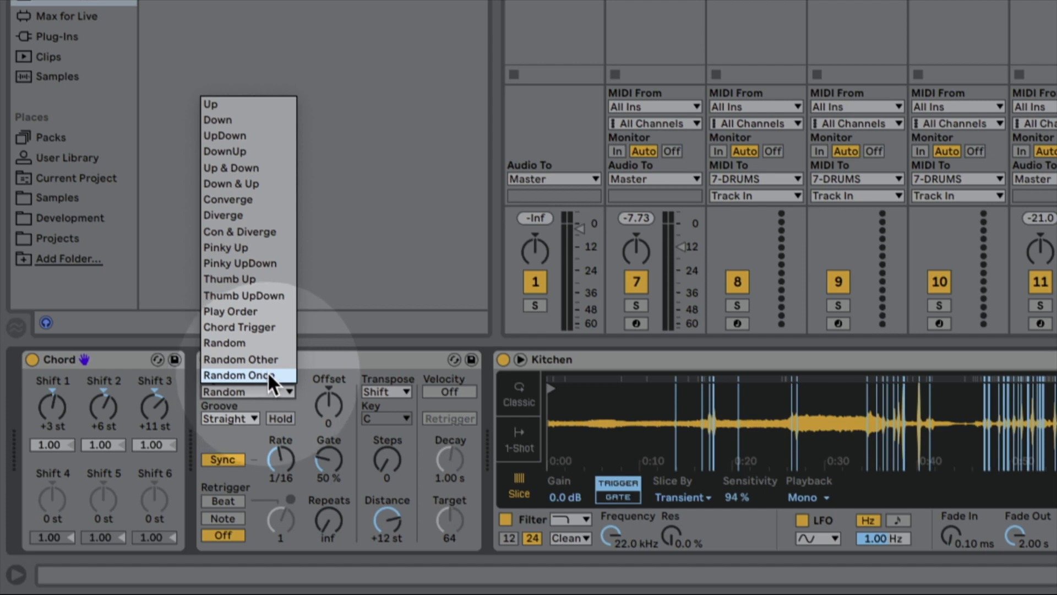
Change the Arpeggiator Style from Random to Random Once
{"action": "left_click", "coordinate": [241, 375]}
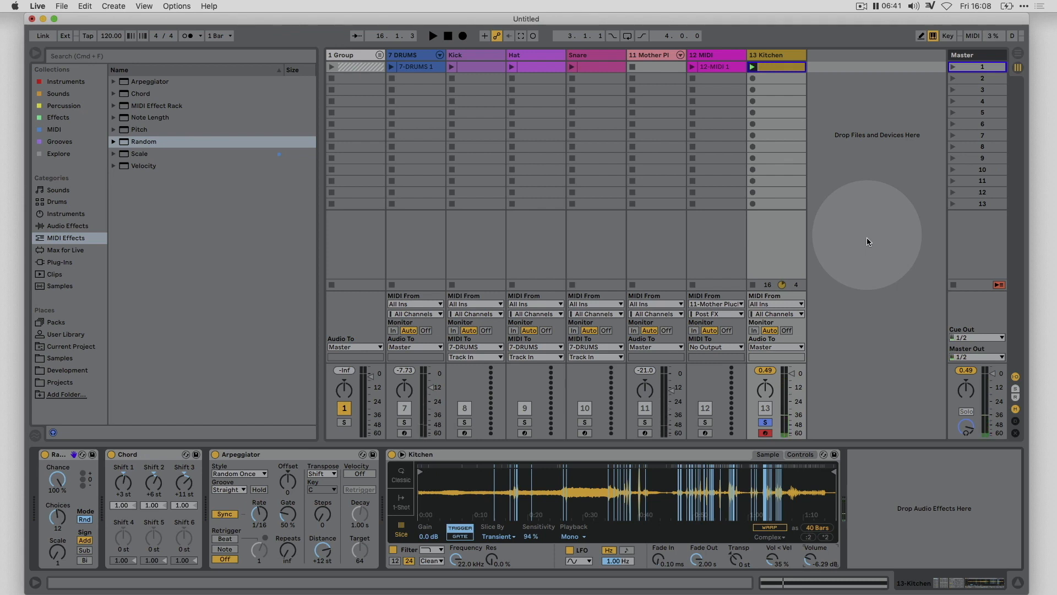
{"action": "mouse_move", "coordinate": [864, 218]}
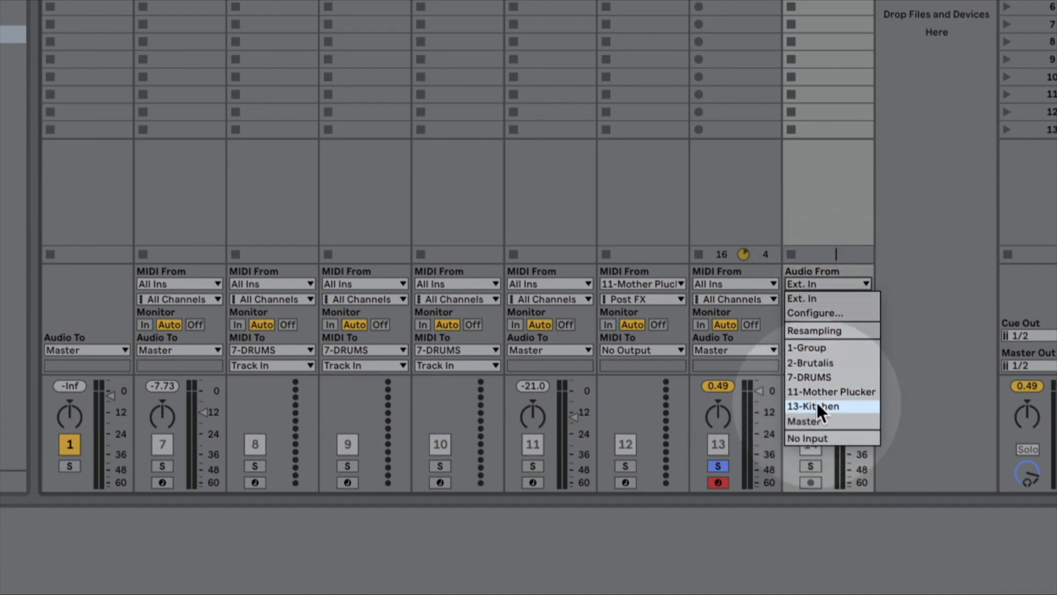
Set the audio track's input to Kitchen and select bar 3 of the recorded clip
{"action": "left_click", "coordinate": [813, 405]}
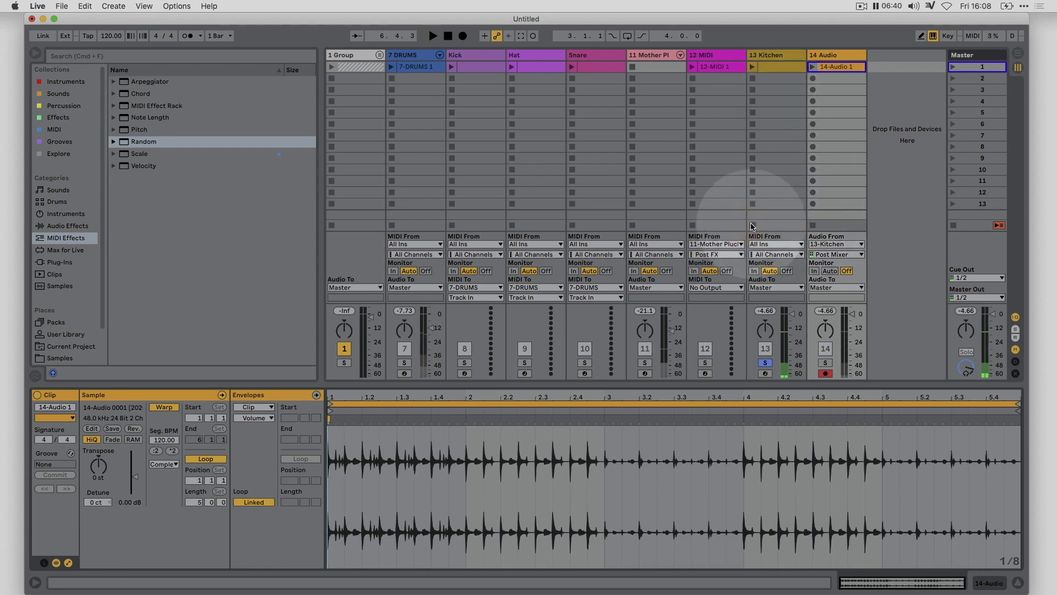
{"action": "left_click", "coordinate": [583, 516]}
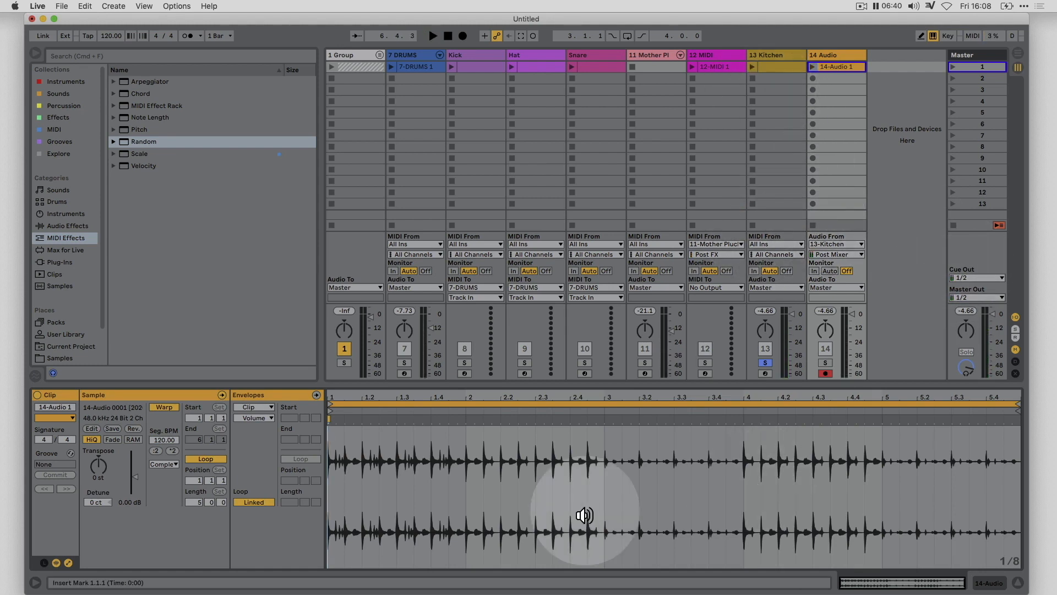
{"action": "left_click_drag", "start_coordinate": [604, 489], "coordinate": [745, 489]}
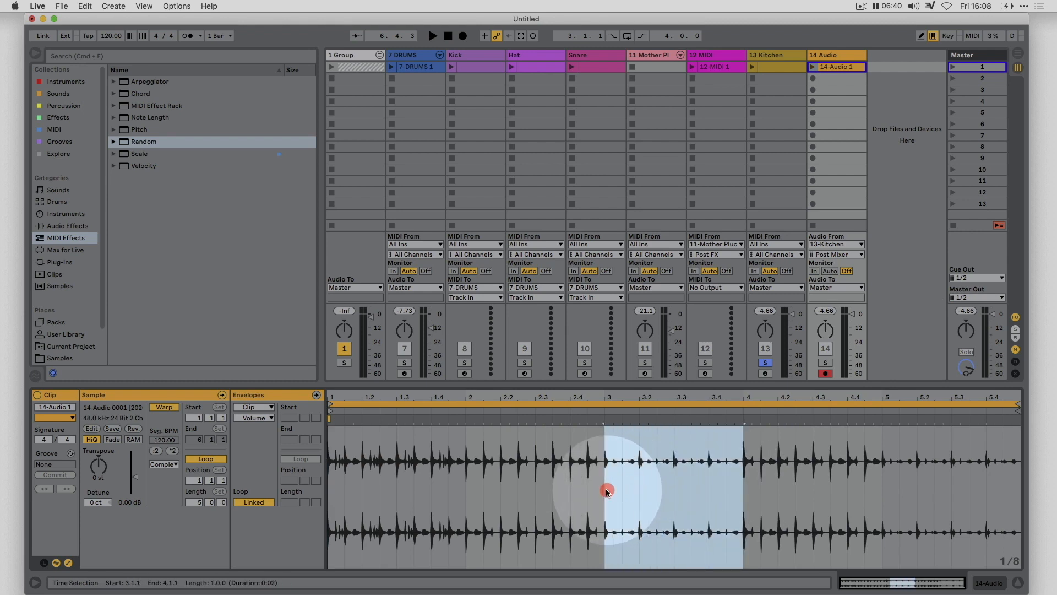